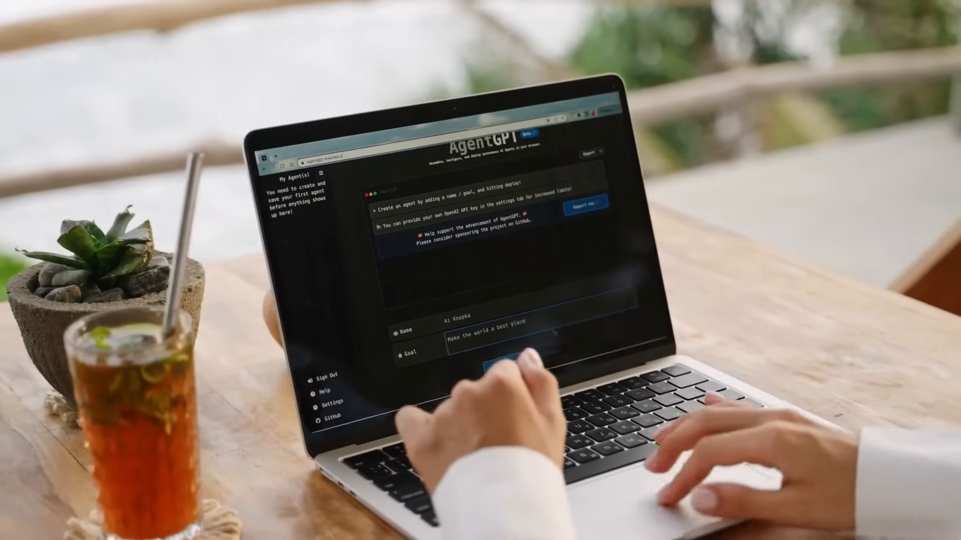
- Enter the prompt asking for a one-minute YouTube intro about how AI will change creativity
click(503, 365)
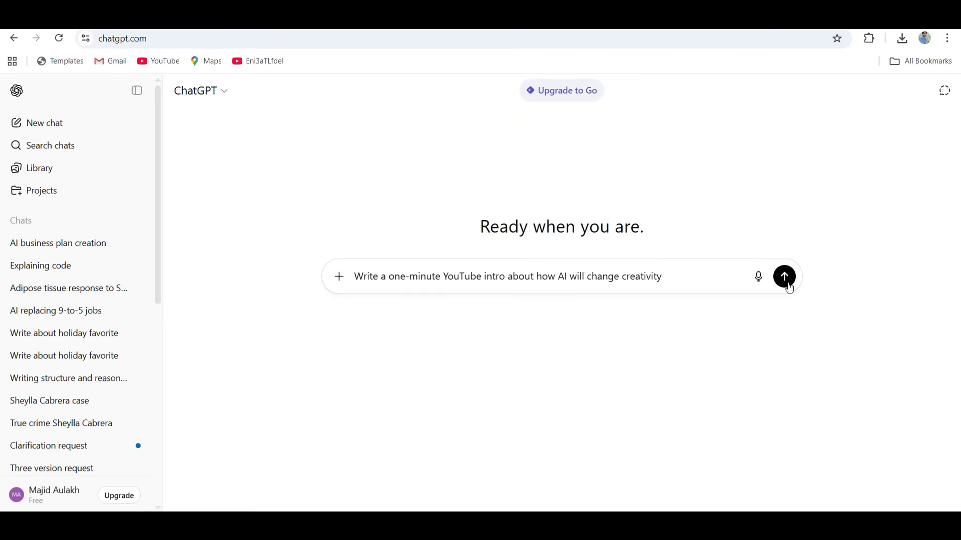
- Send the intro prompt and review ChatGPT's script with opening scene, voiceover and outro
click(784, 276)
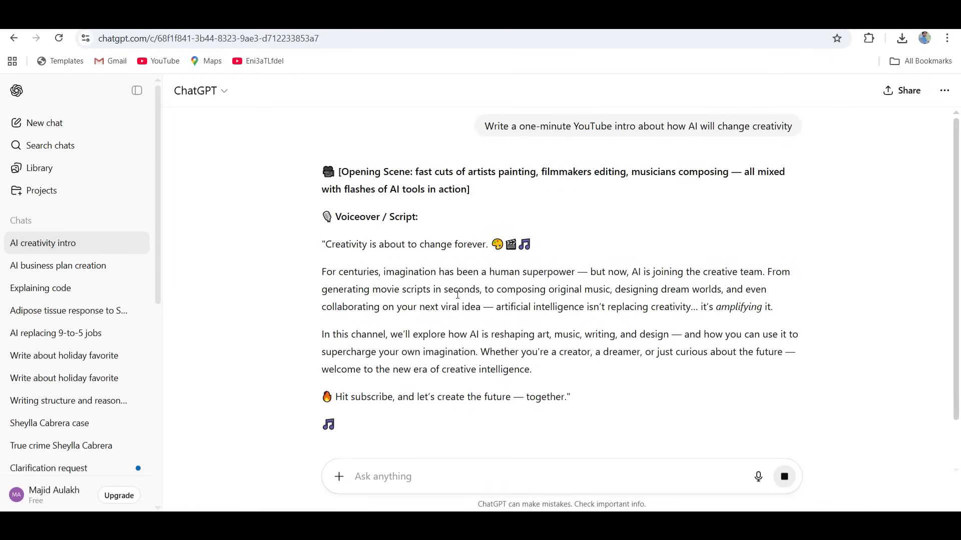
scroll(down, 3)
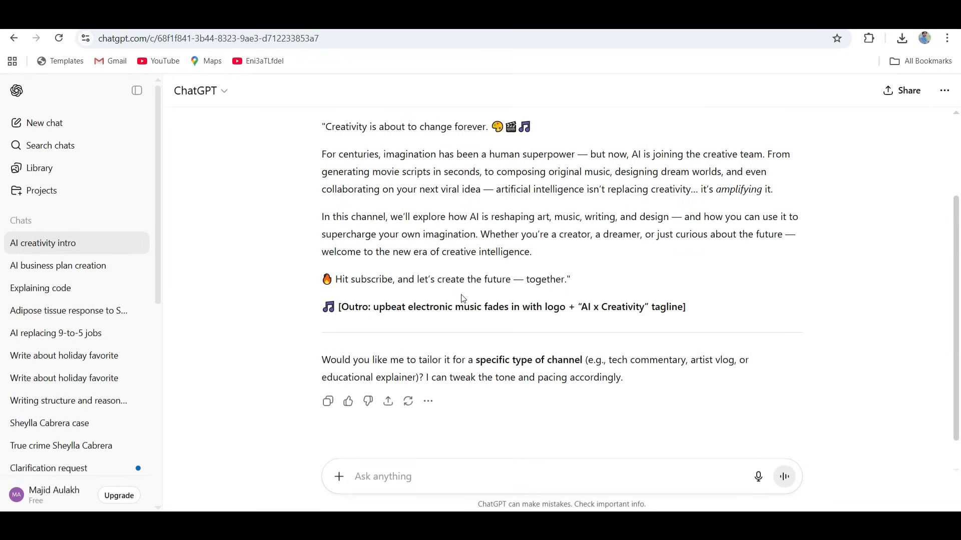
scroll(up, 3)
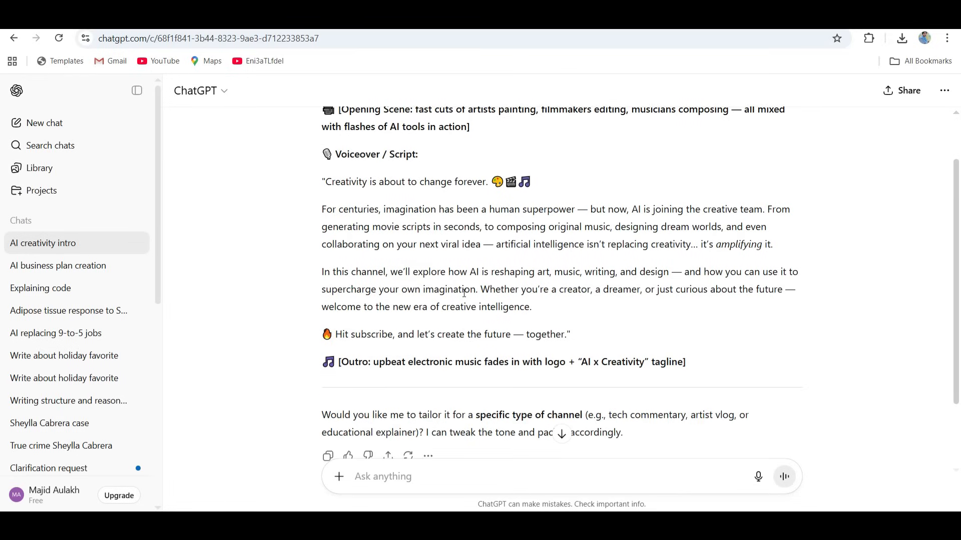
scroll(down, 3)
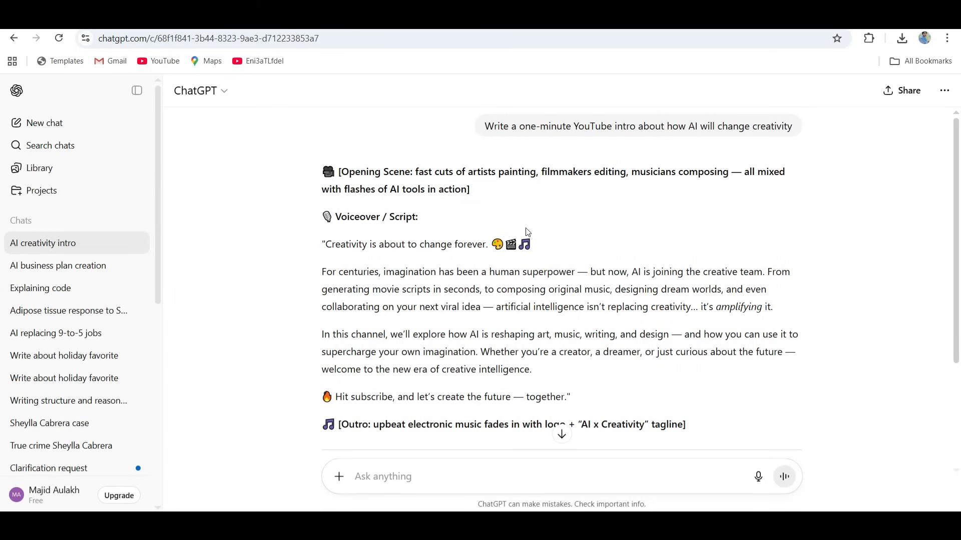
mouse_move(624, 101)
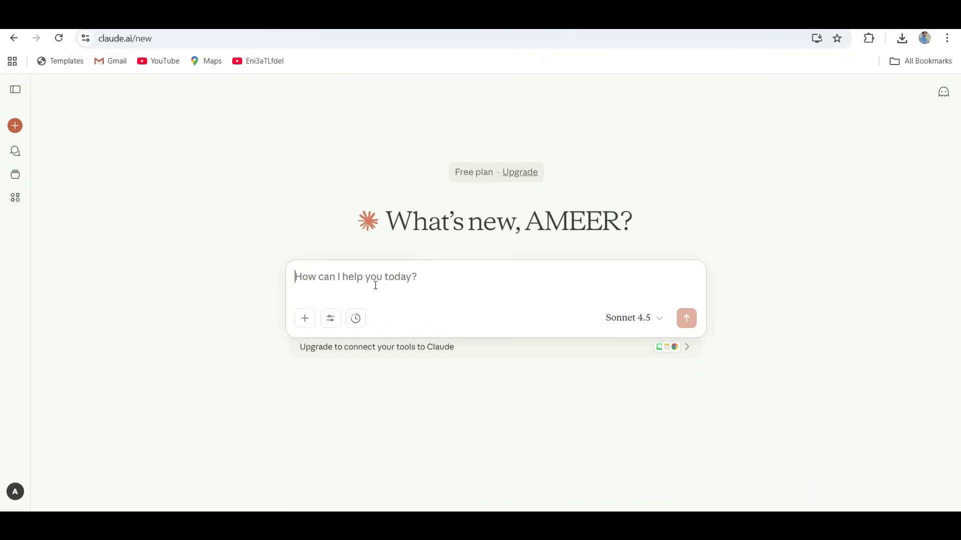
- Submit 'Write a one-minute YouTube intro about how AI will change creativity' to Claude
text(Write a one-minute YouTube intro about how AI will change creativity)
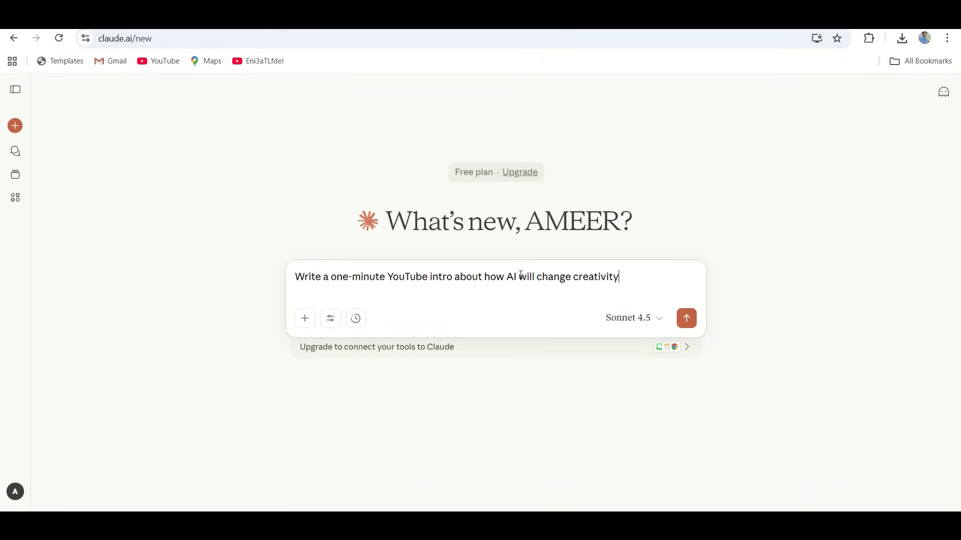
click(685, 318)
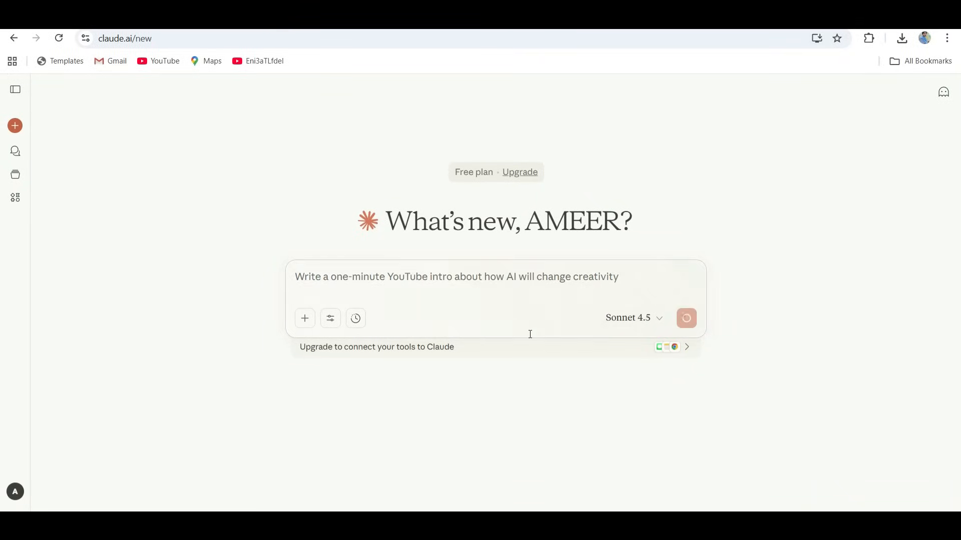
click(685, 318)
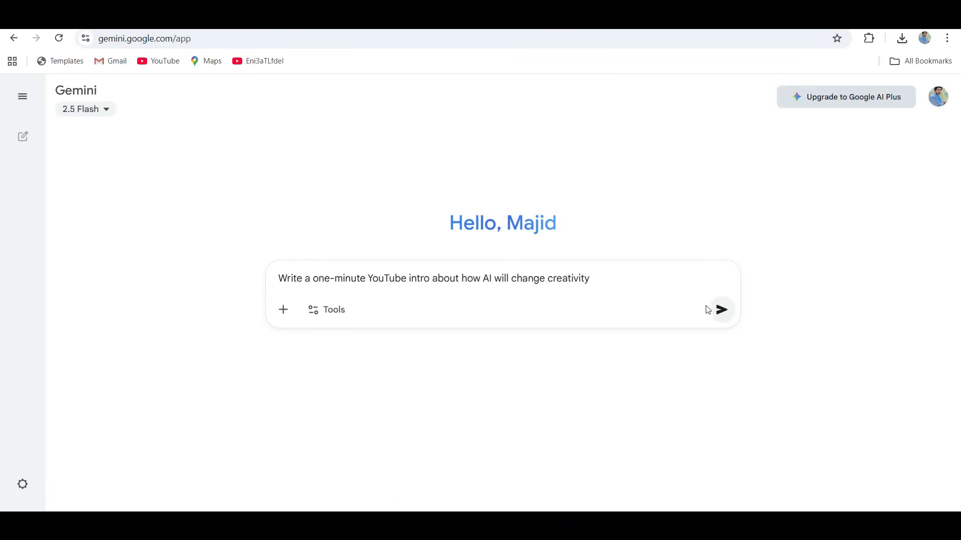
- Send the intro prompt in Gemini and review its script with visual cues and voiceover lines
click(721, 310)
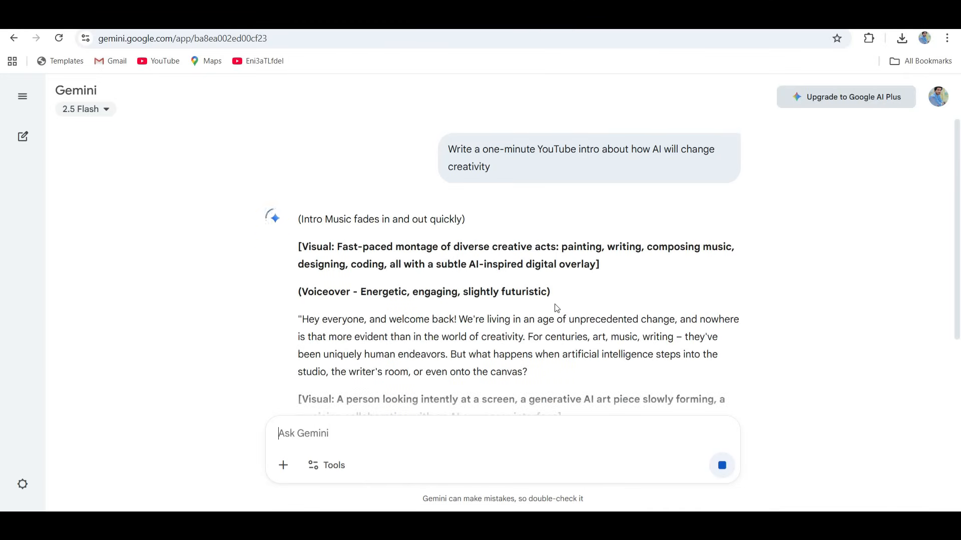
scroll(down, 3)
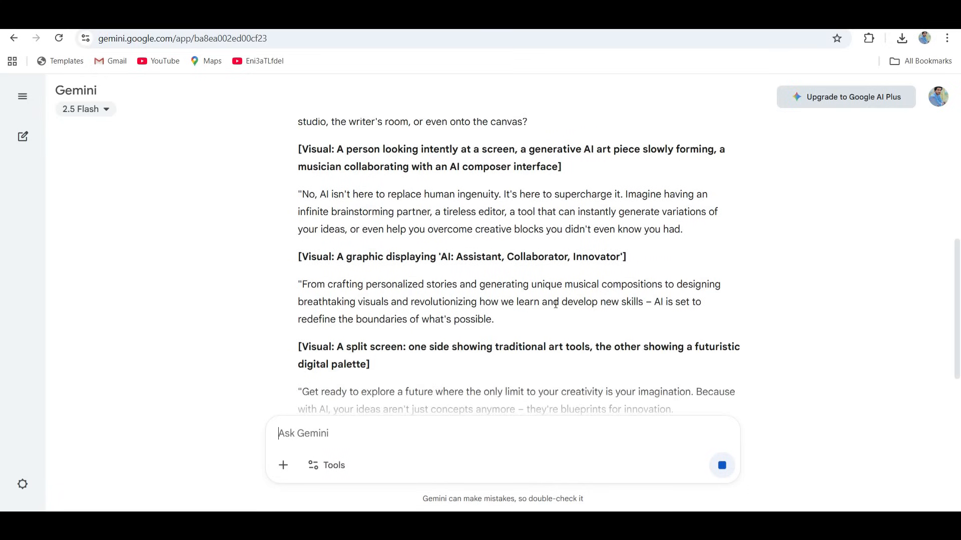
scroll(down, 3)
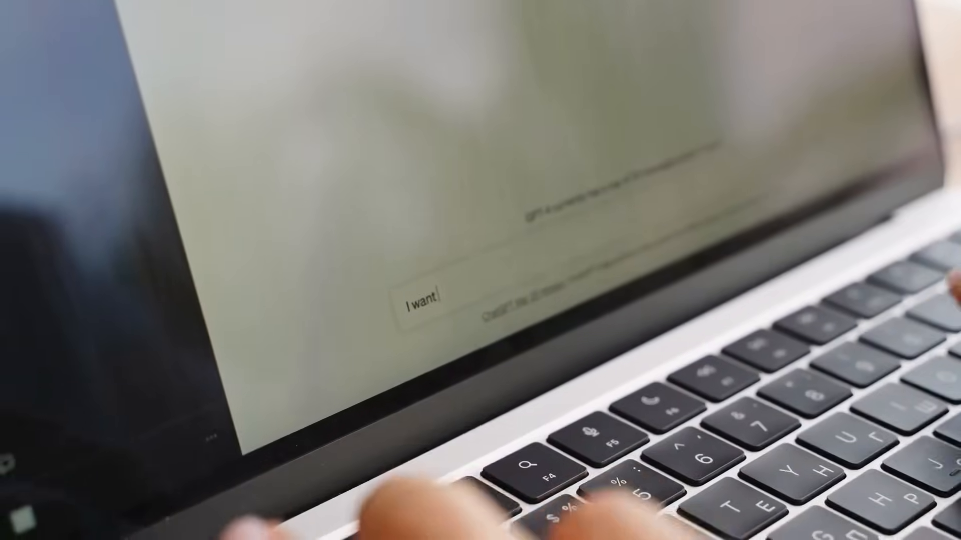
- Submit the antimicrobial resistance article to Claude and review its three-bullet summary
text(cook)
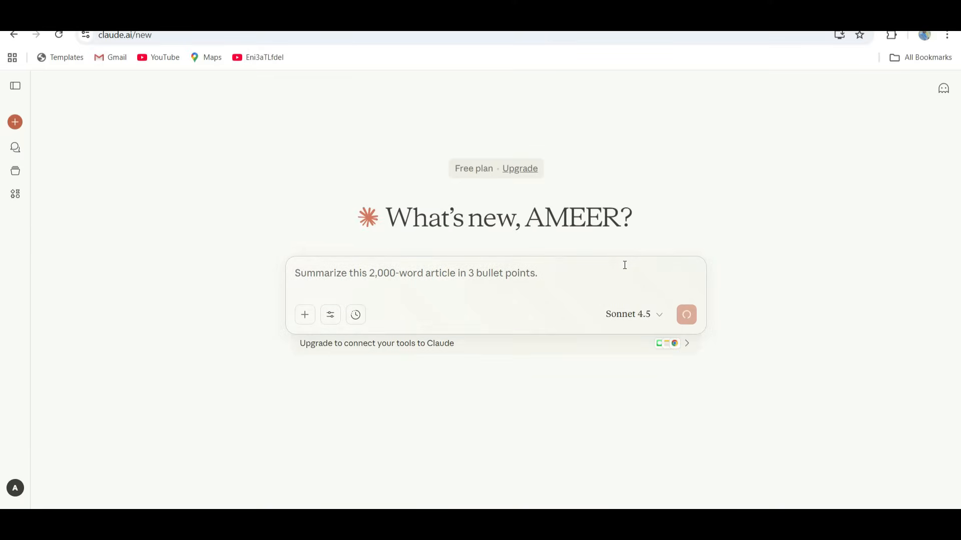
click(685, 313)
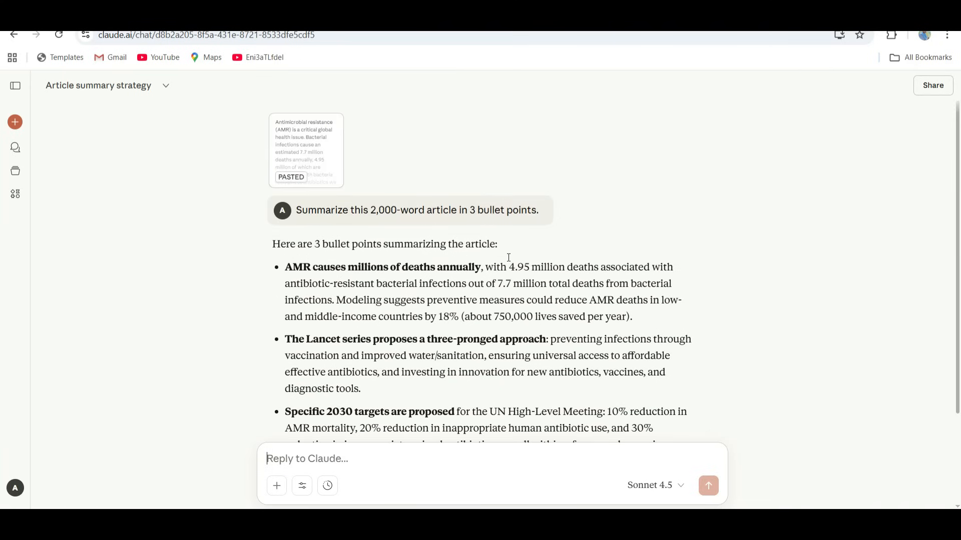
scroll(down, 3)
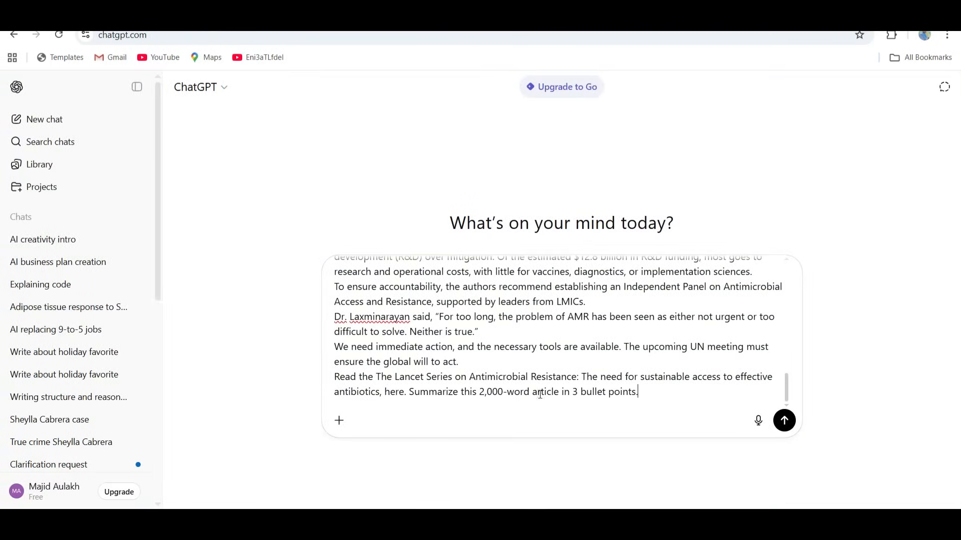
- Send the article in ChatGPT and review its three-bullet summary of the Lancet AMR series
click(783, 420)
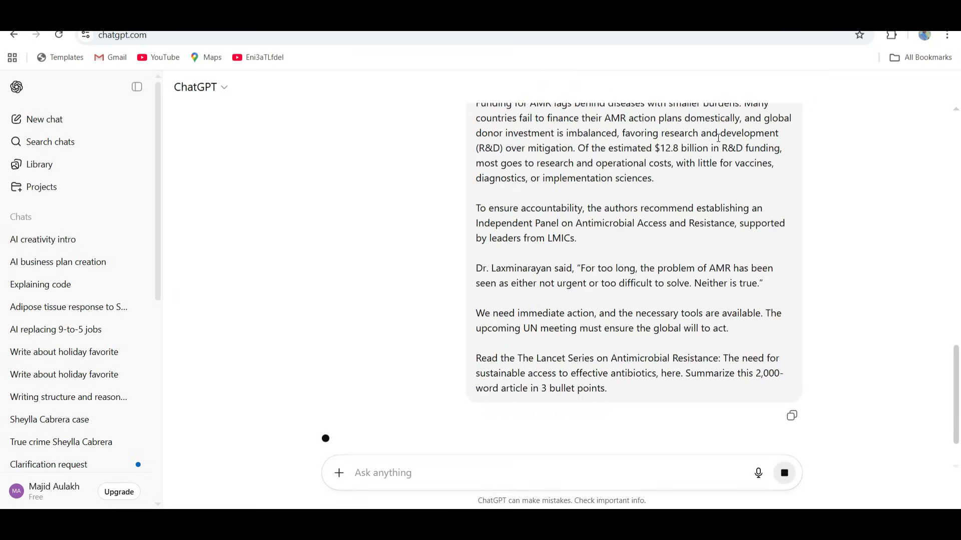
mouse_move(866, 350)
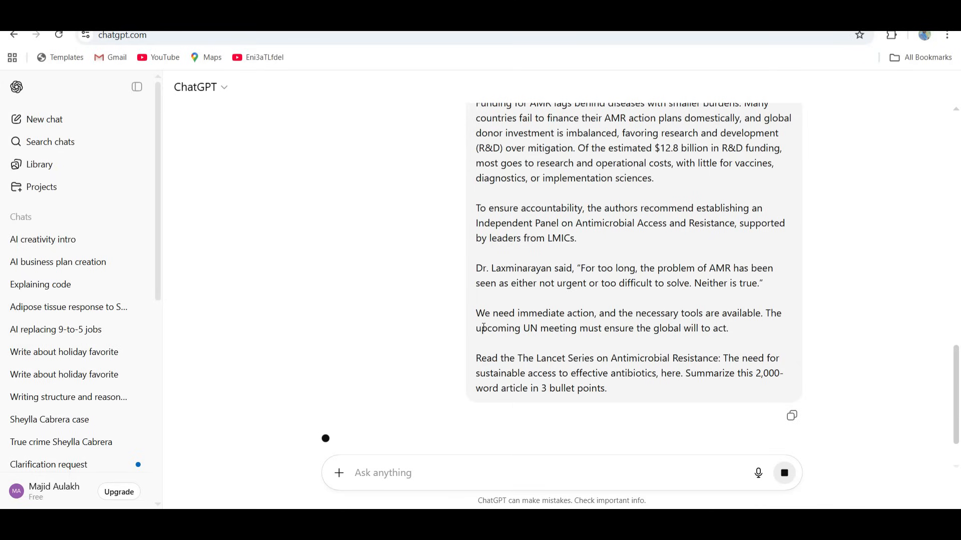
scroll(down, 3)
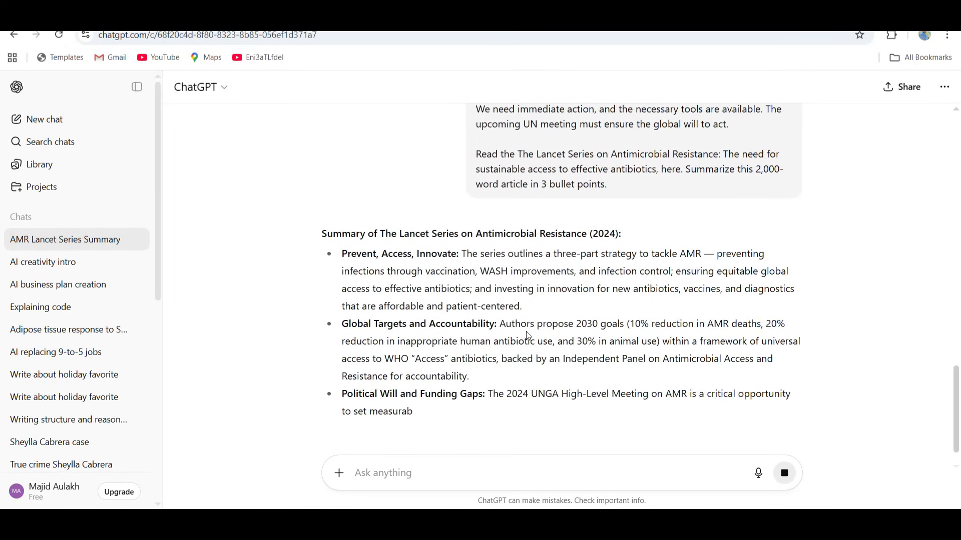
scroll(down, 3)
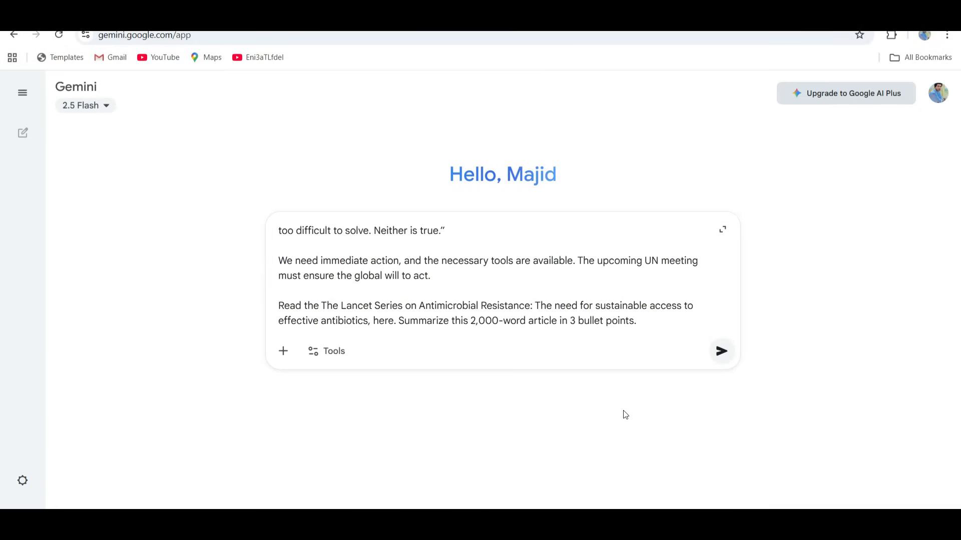
- Send the article in Gemini and review its three-bullet AMR summary
click(722, 351)
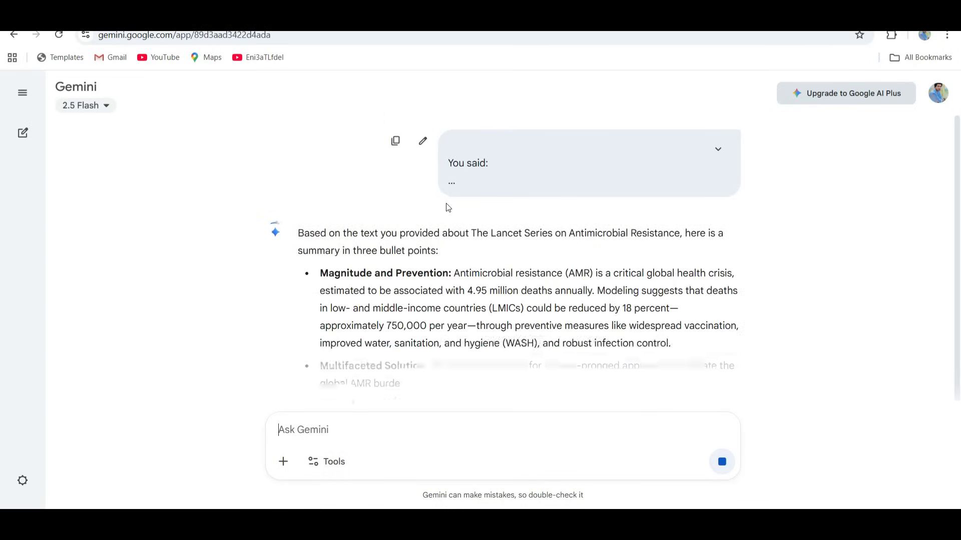
scroll(down, 3)
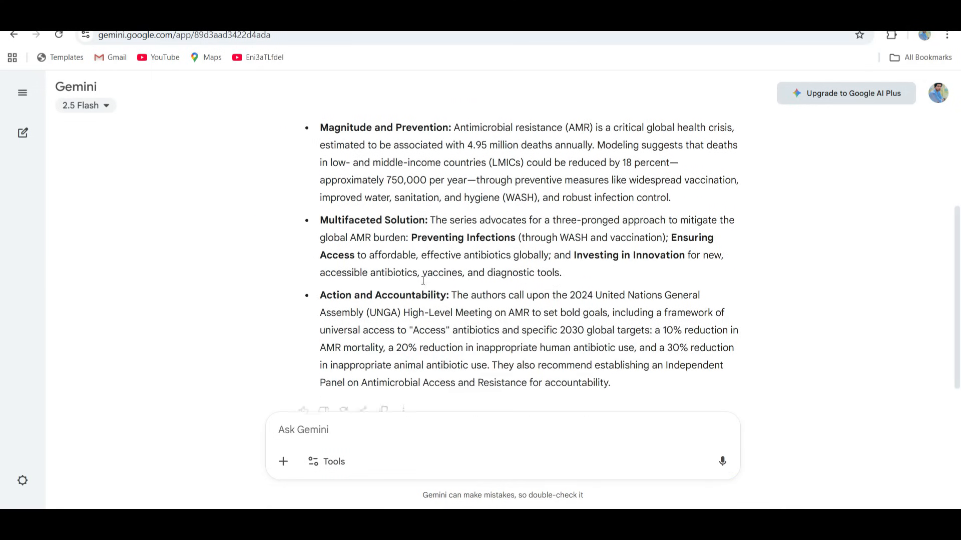
scroll(down, 3)
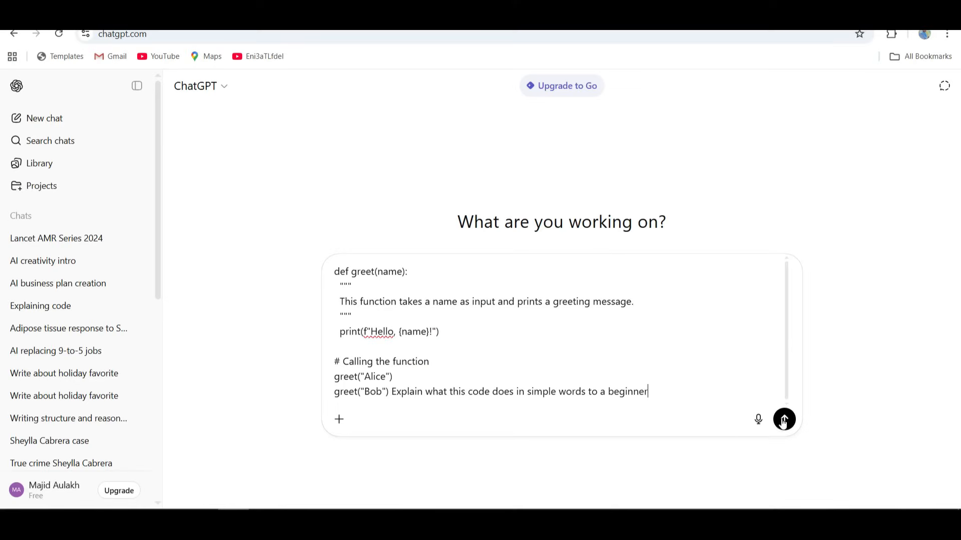
- Send the greet function code in ChatGPT and review its step-by-step beginner explanation
click(783, 419)
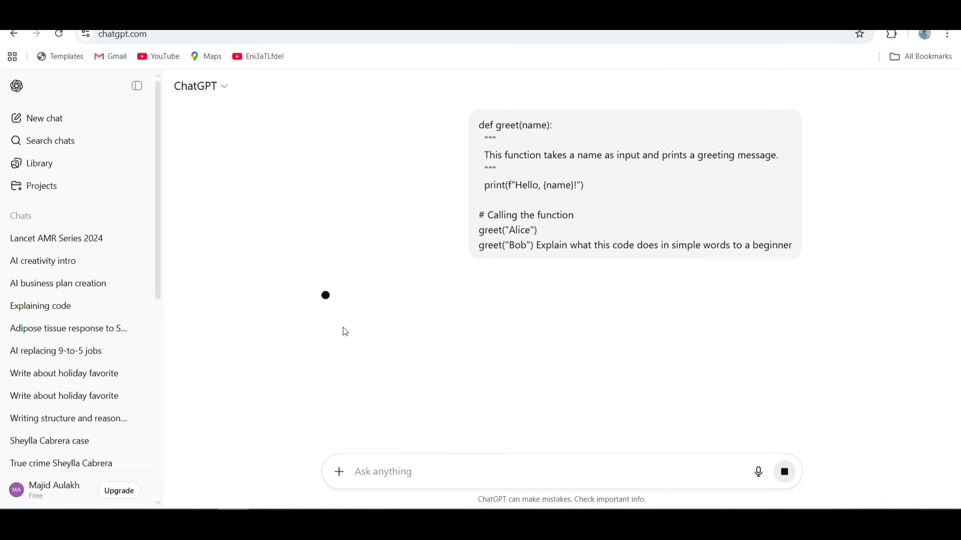
mouse_move(360, 330)
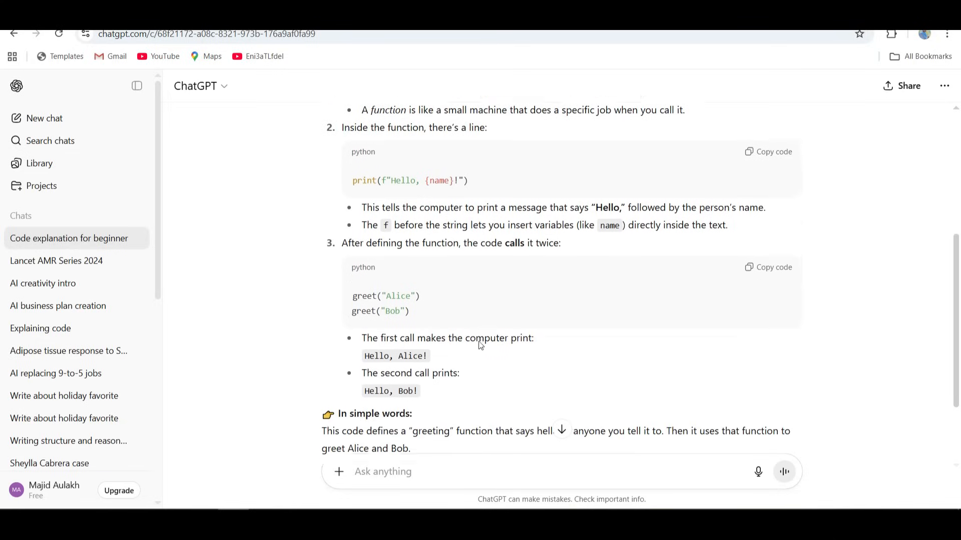
scroll(down, 3)
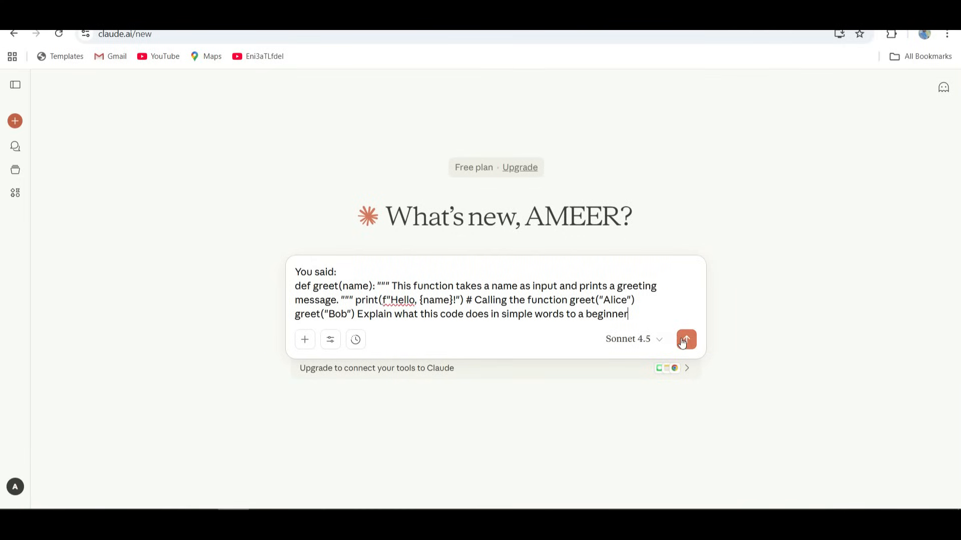
- Send the greet code to Claude and review its plain-language breakdown including the docstring note
click(685, 339)
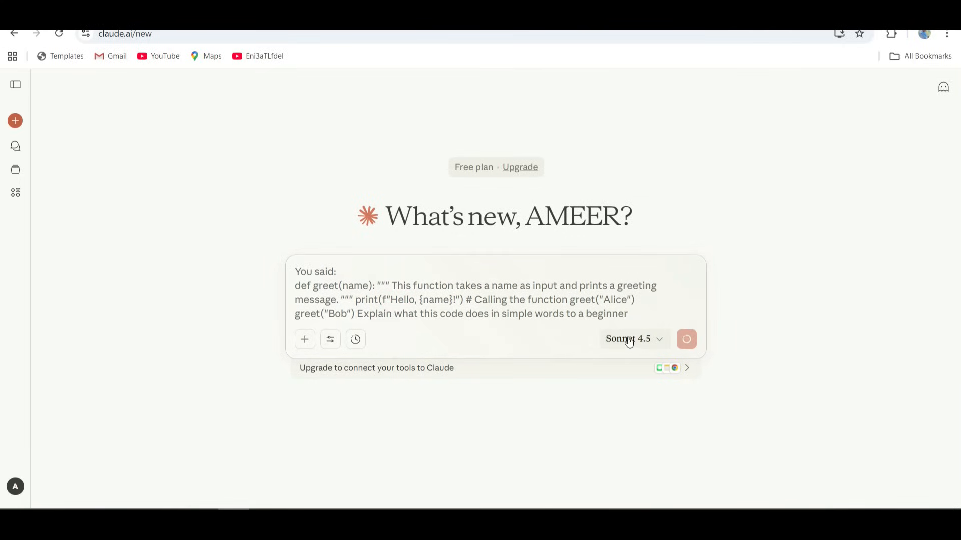
click(686, 339)
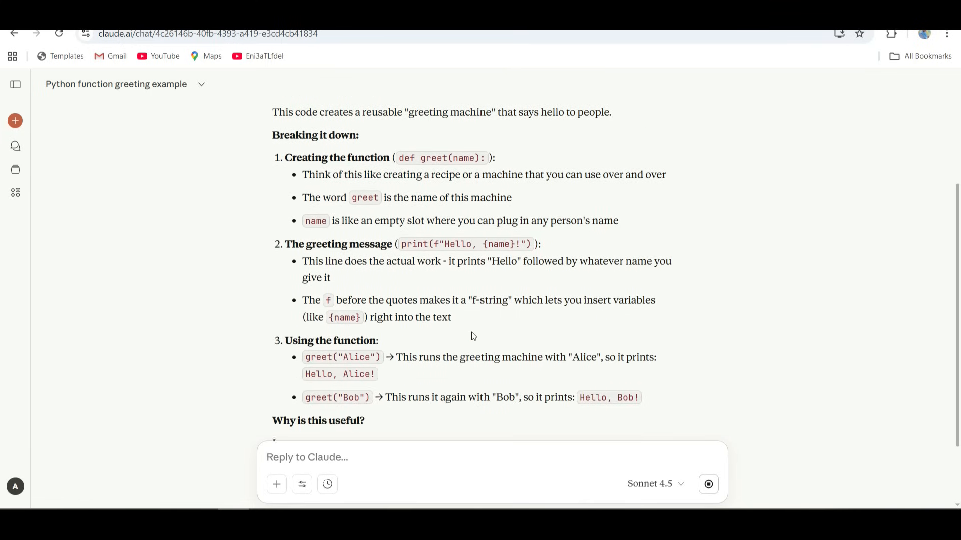
scroll(down, 3)
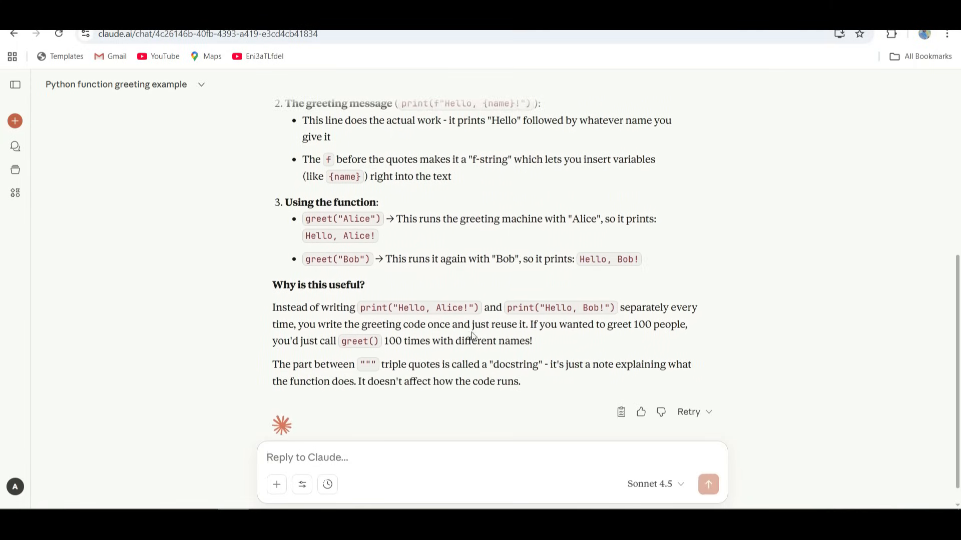
scroll(down, 3)
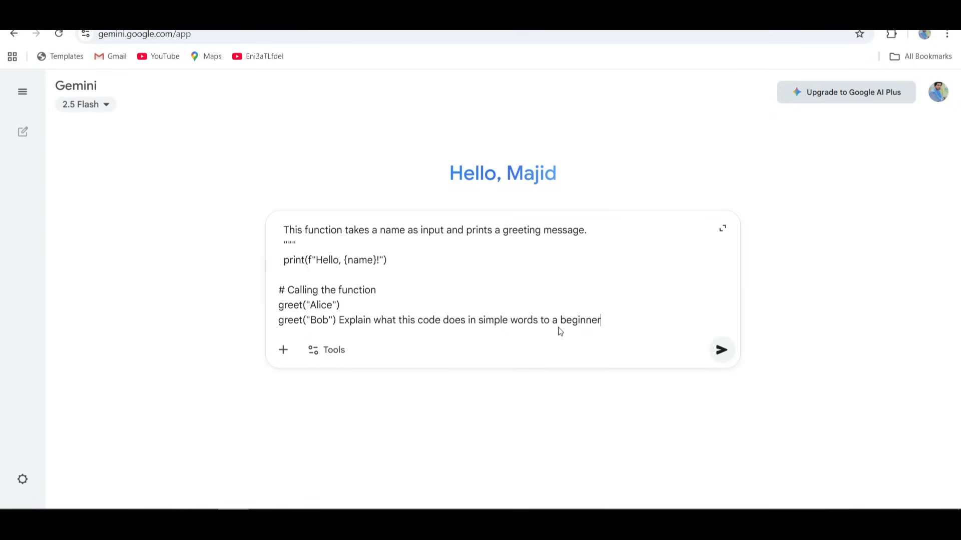
- Send the greet code in Gemini and review its explanation down to the Hello, Alice! / Hello, Bob! output and 'In short' summary
click(721, 351)
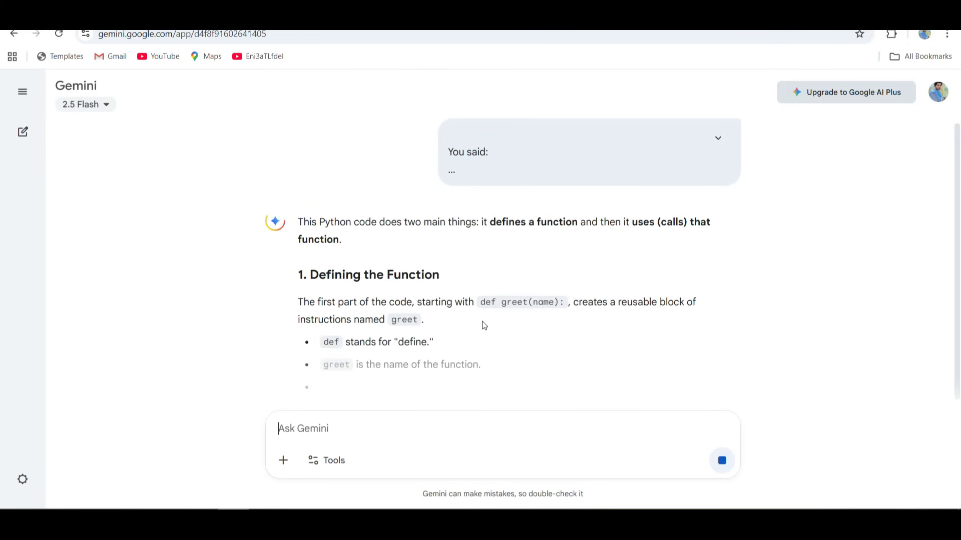
scroll(down, 3)
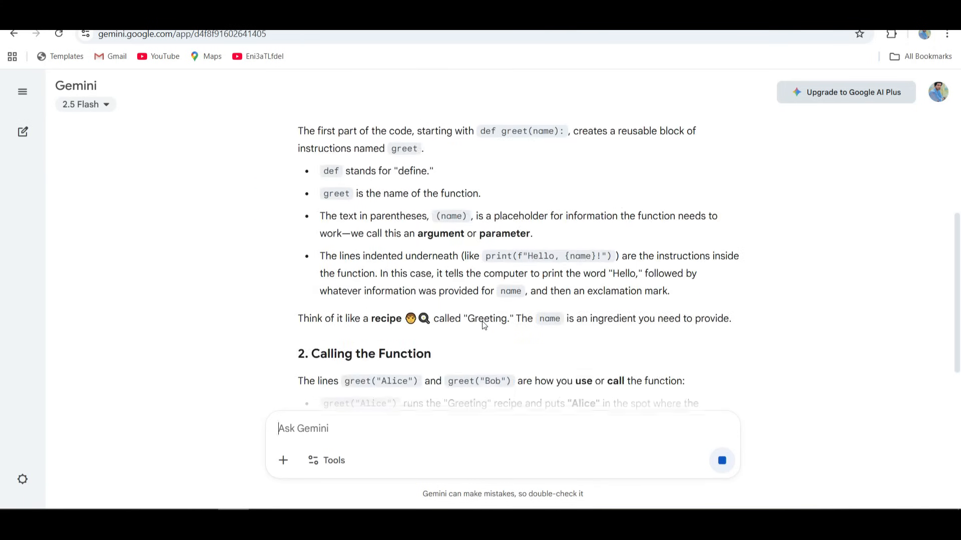
scroll(down, 3)
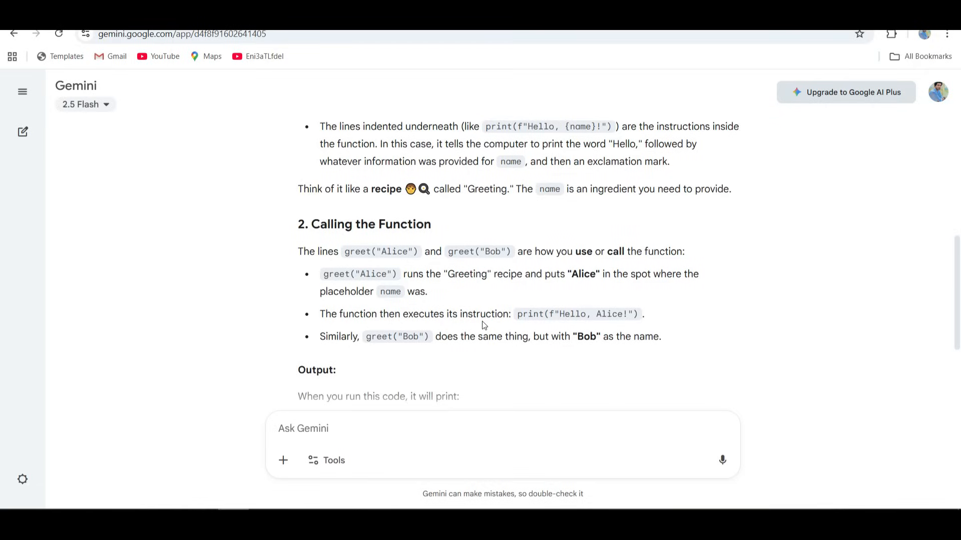
scroll(down, 3)
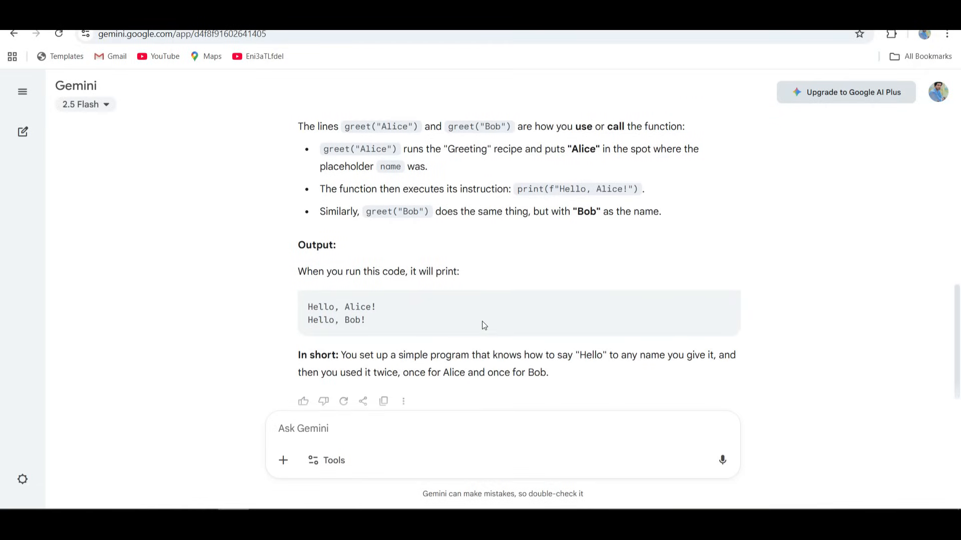
scroll(down, 3)
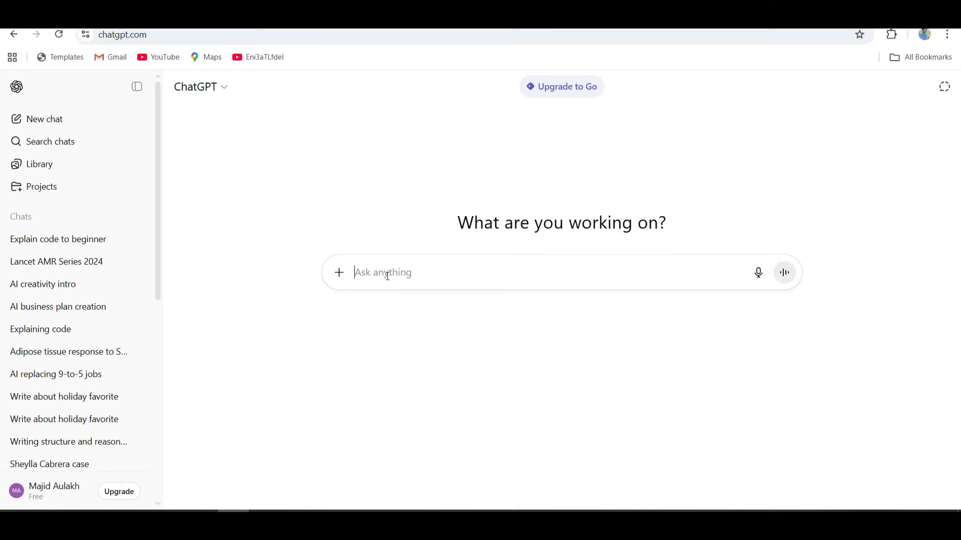
- Ask ChatGPT: 'Help me plan a business that sells digital AI templates'
text(Help me plan a business that sells digital AI templates)
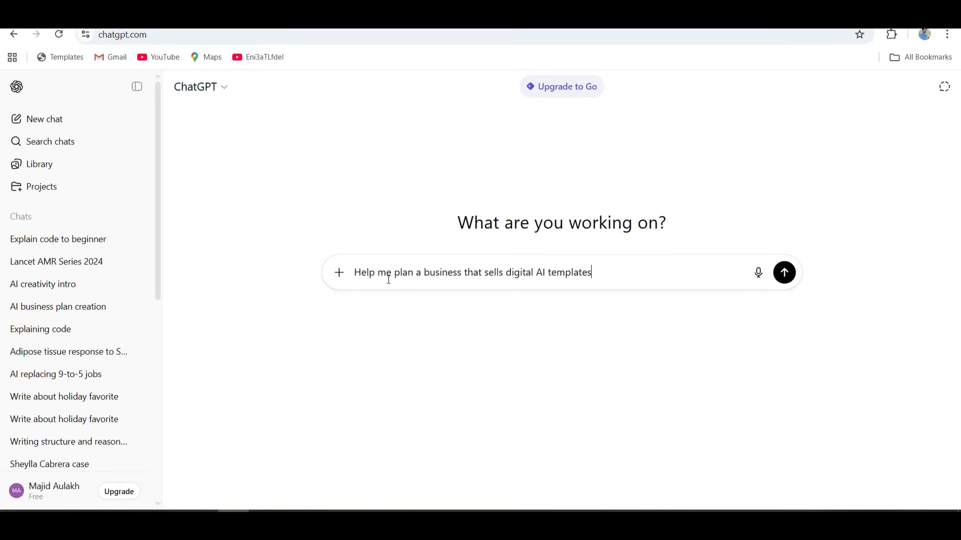
mouse_move(509, 279)
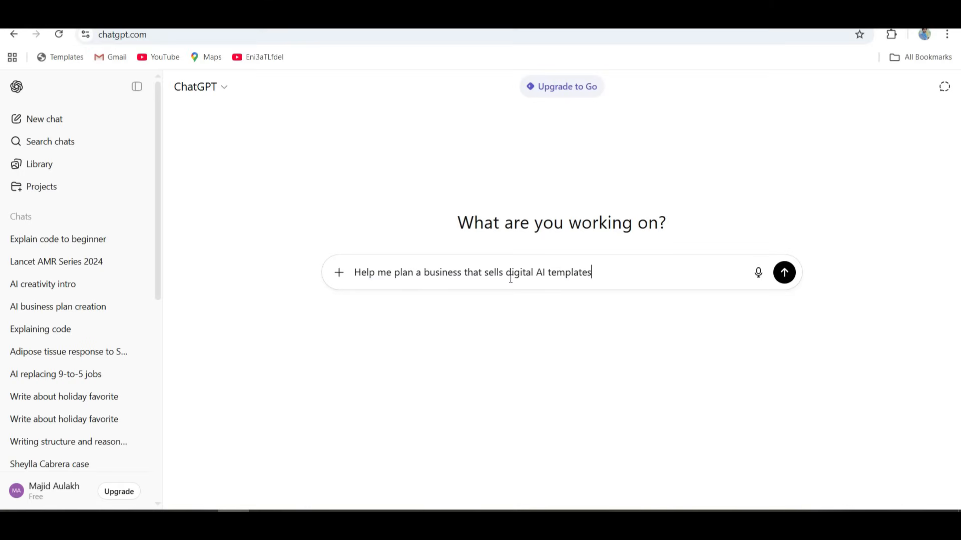
click(783, 272)
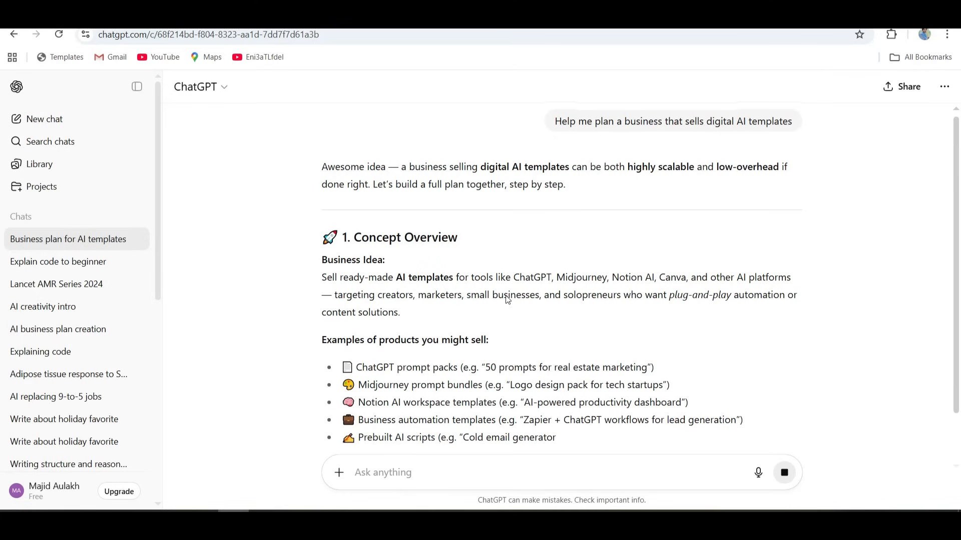
- Read ChatGPT's plan from audience and revenue model down to the Growth Plan table
scroll(down, 3)
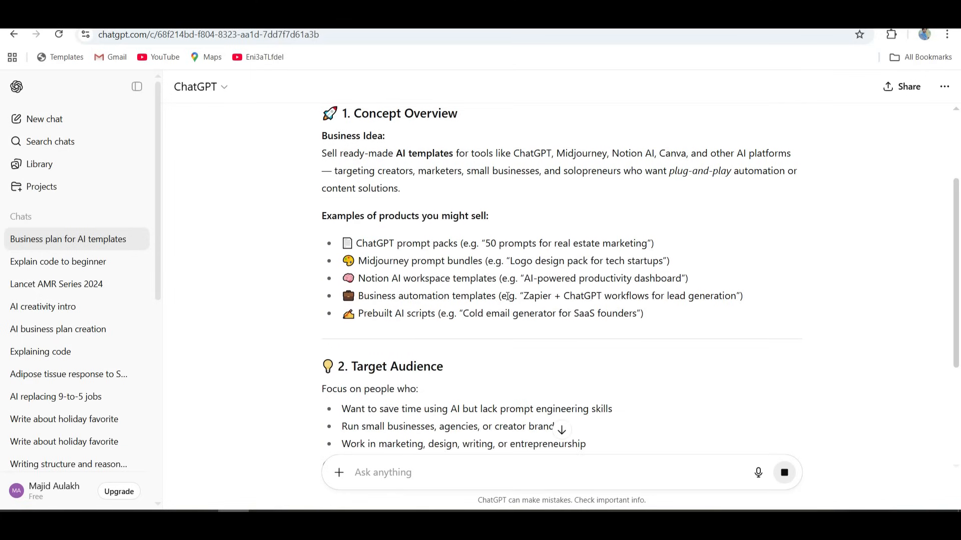
scroll(down, 3)
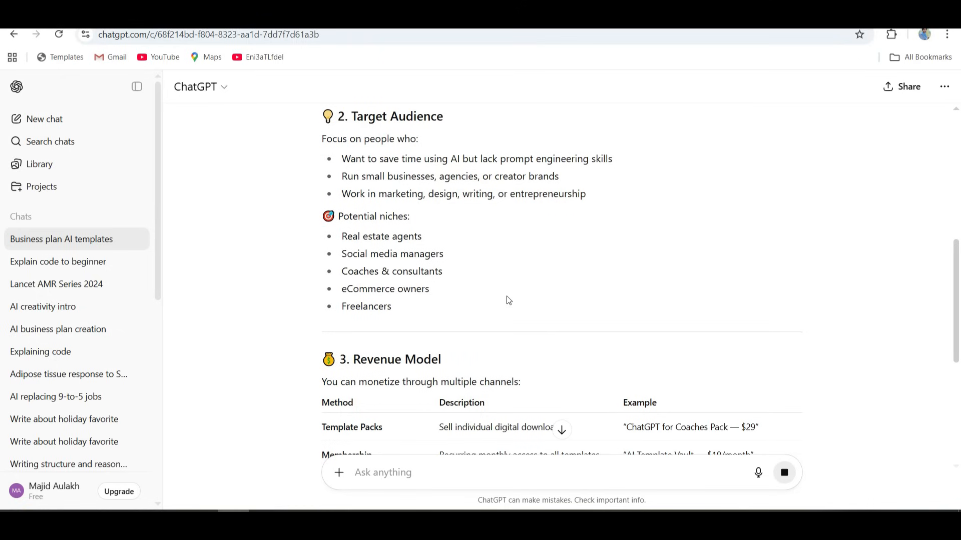
scroll(down, 3)
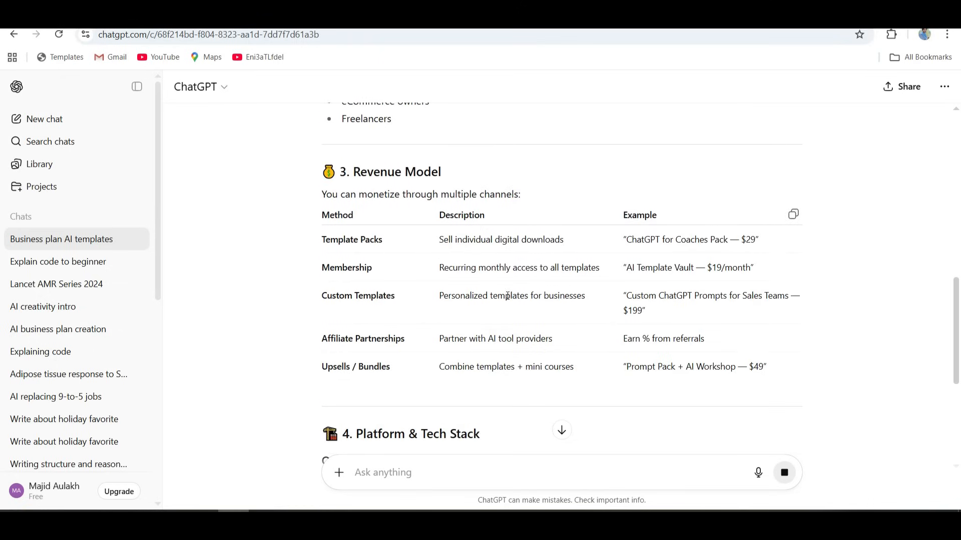
scroll(down, 3)
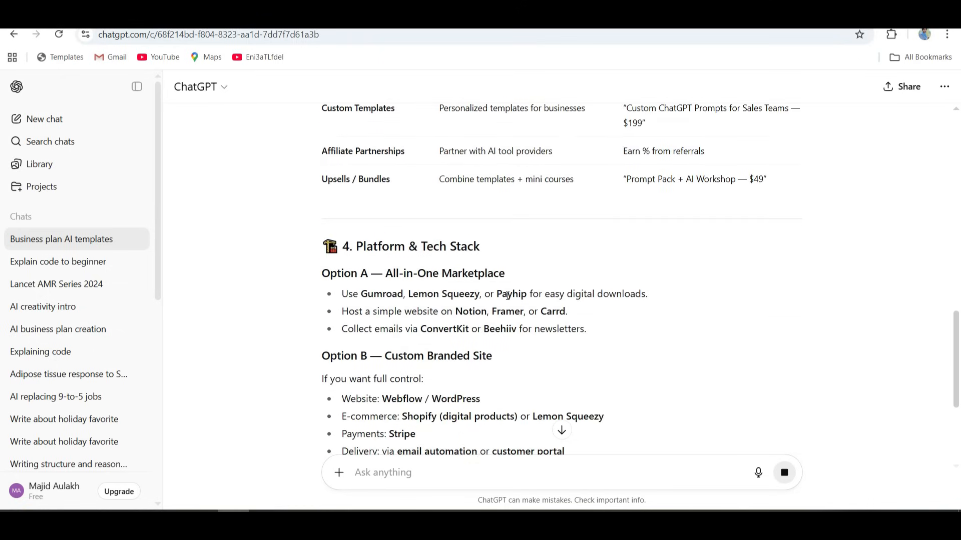
scroll(down, 3)
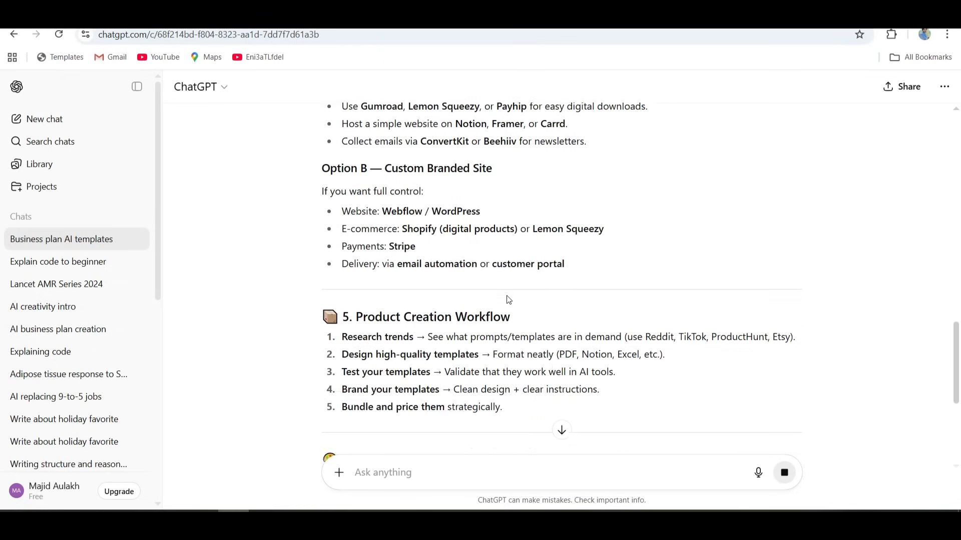
scroll(down, 3)
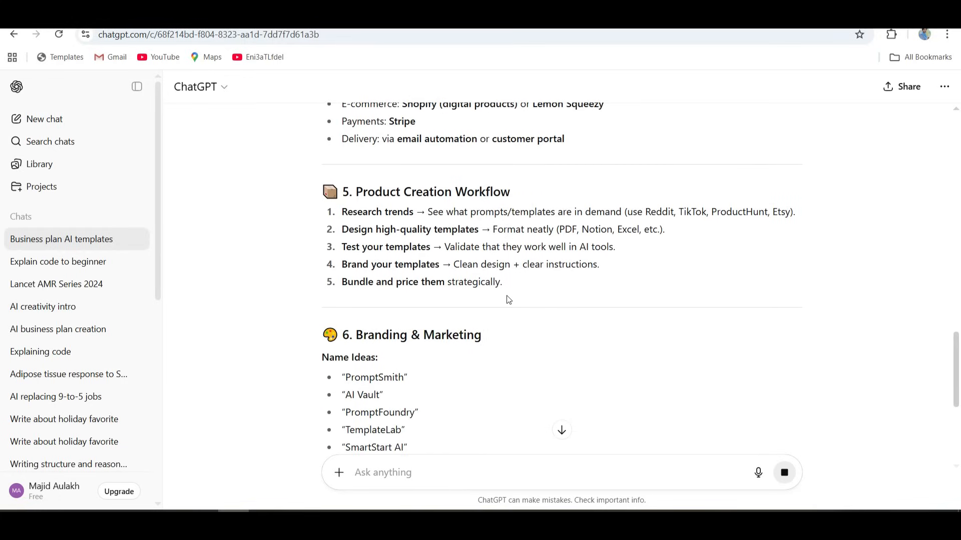
scroll(down, 3)
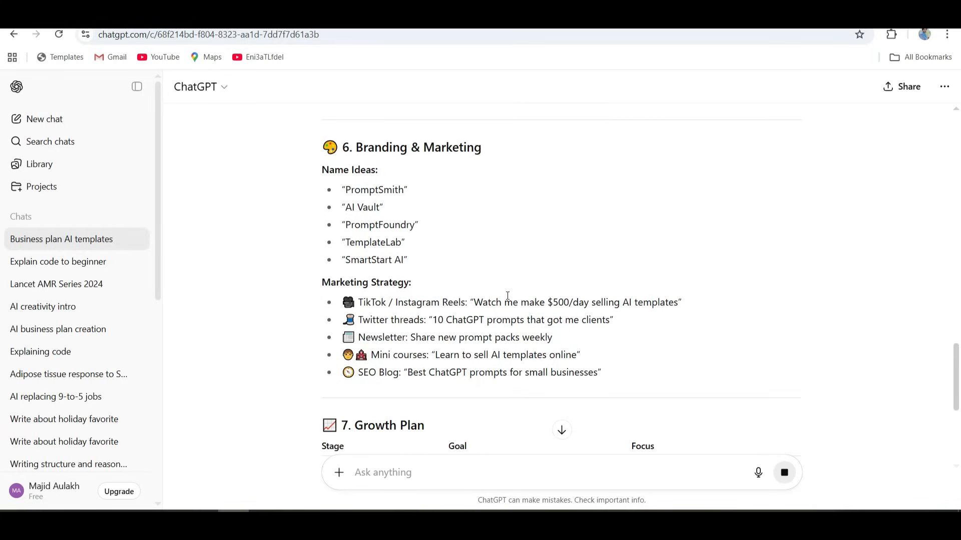
scroll(down, 3)
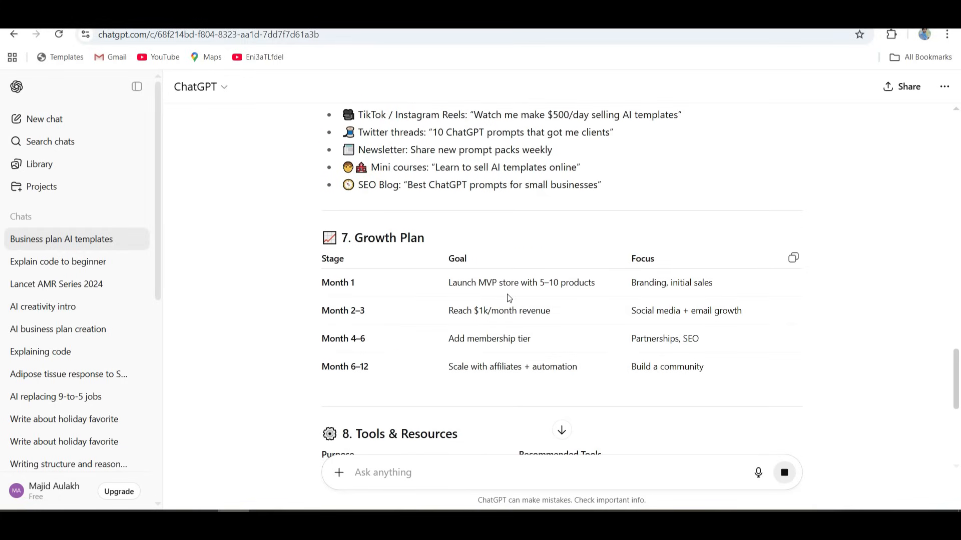
scroll(down, 3)
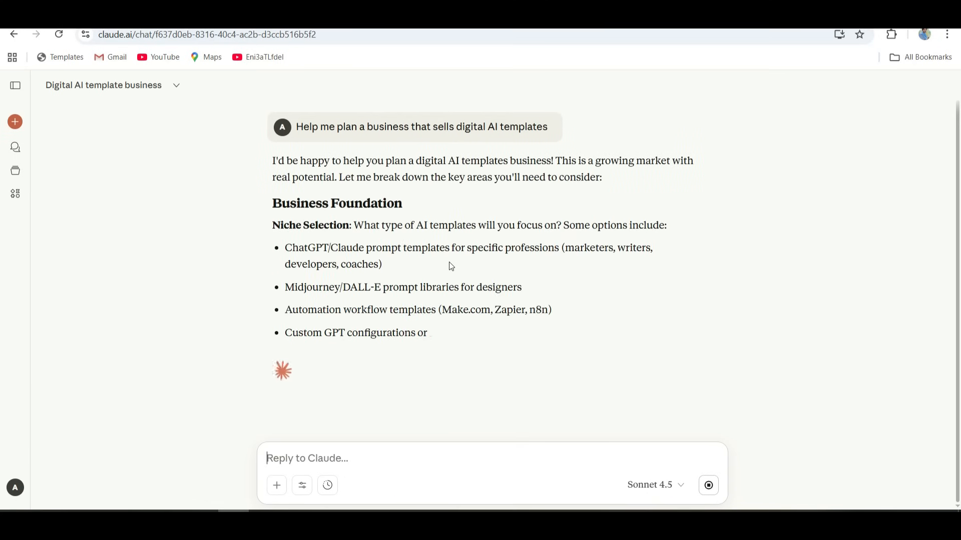
- Read Claude's plan through operations and platform options, then send the same prompt to Gemini
scroll(down, 3)
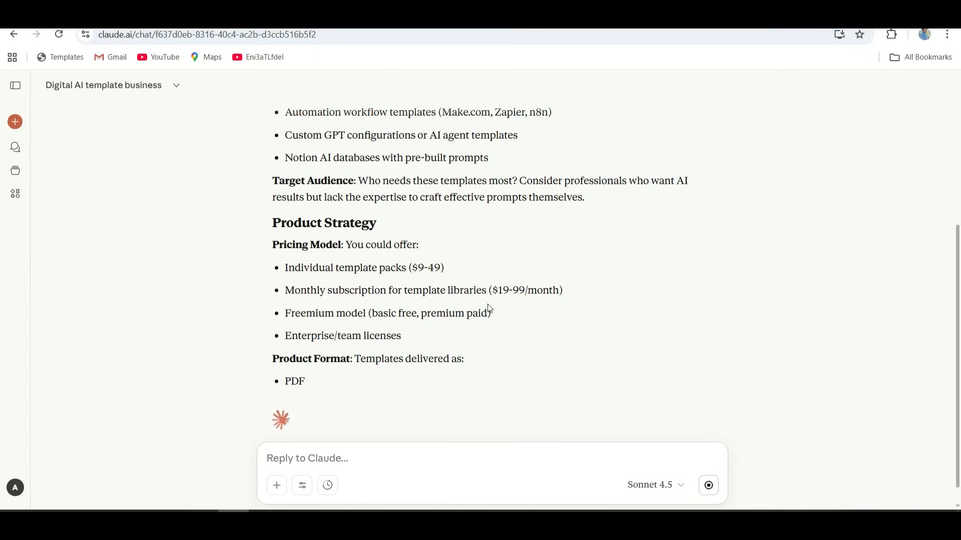
scroll(down, 3)
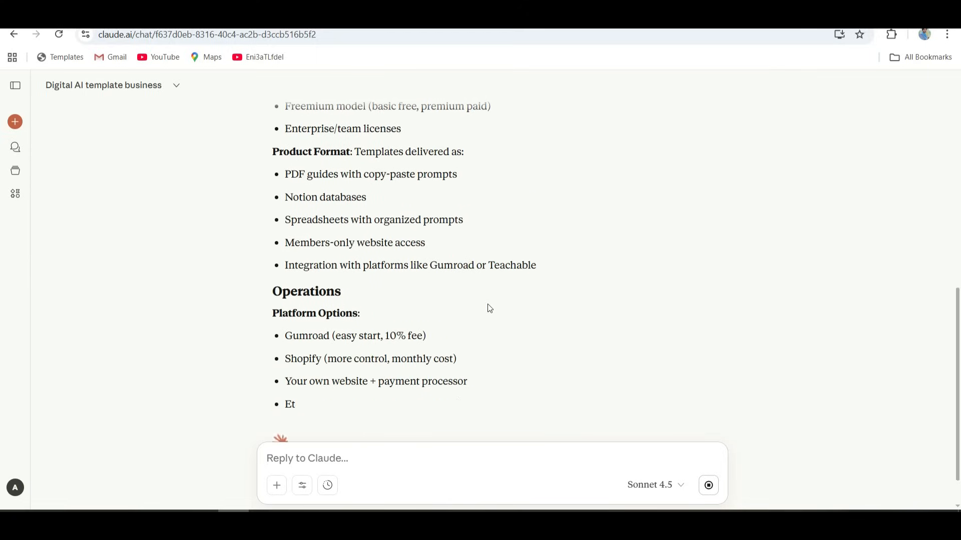
scroll(down, 3)
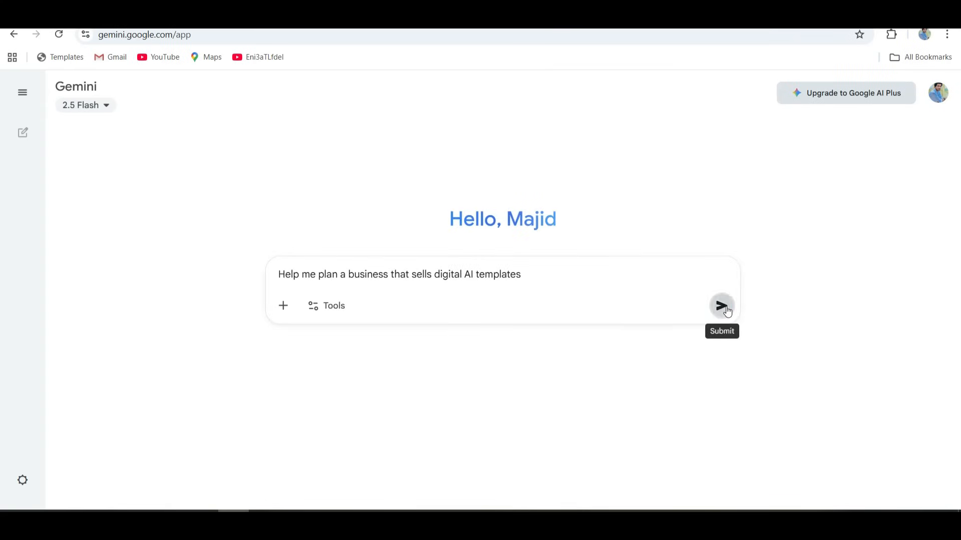
click(721, 306)
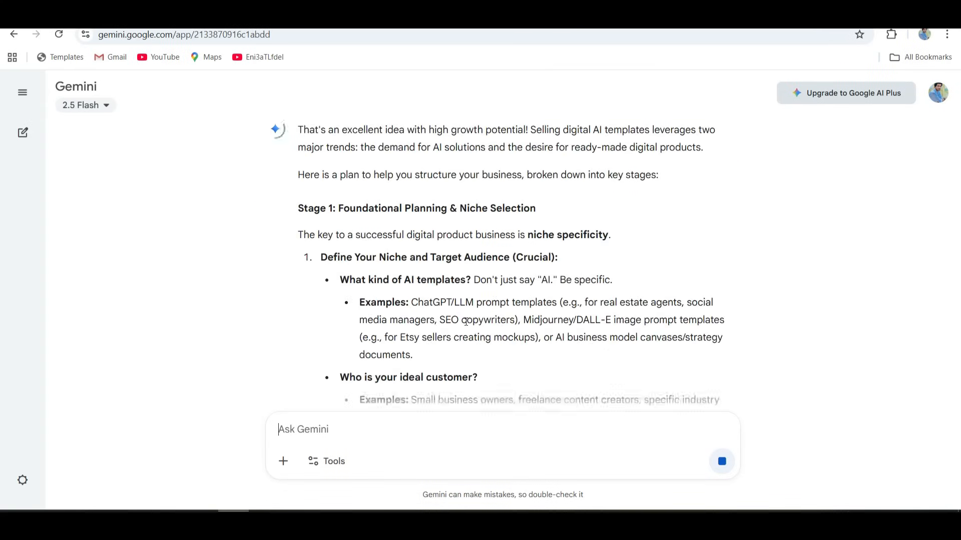
- Read Gemini's staged plan through marketing down to the Summary Checklist table
scroll(down, 3)
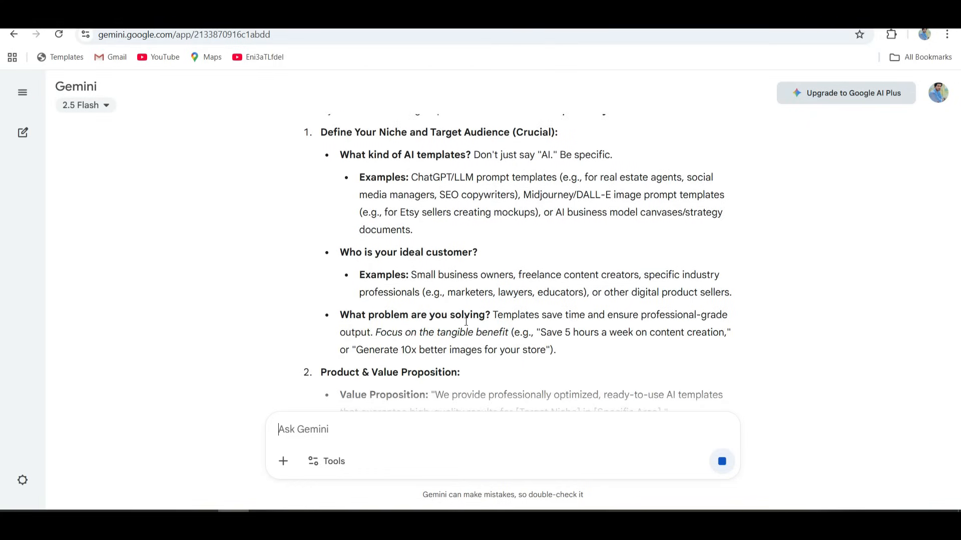
scroll(down, 3)
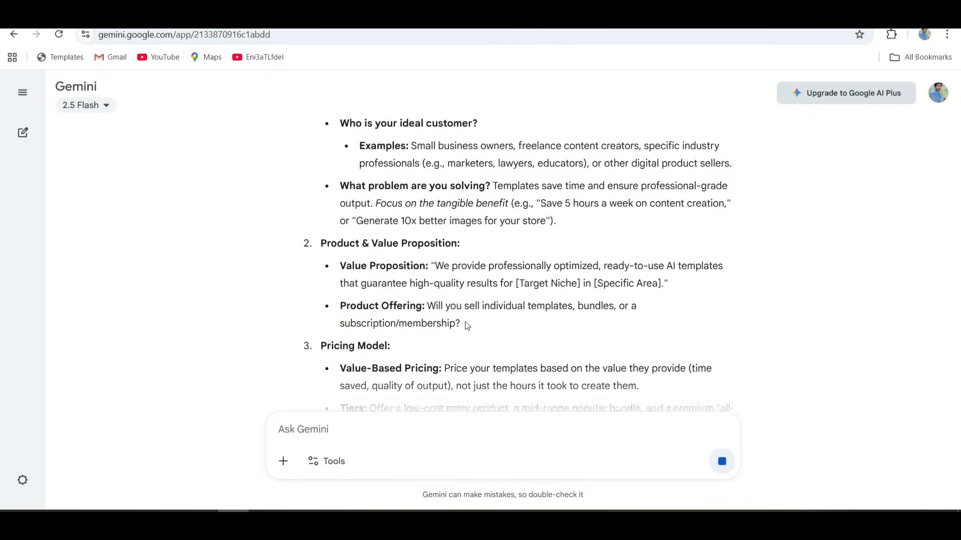
scroll(down, 3)
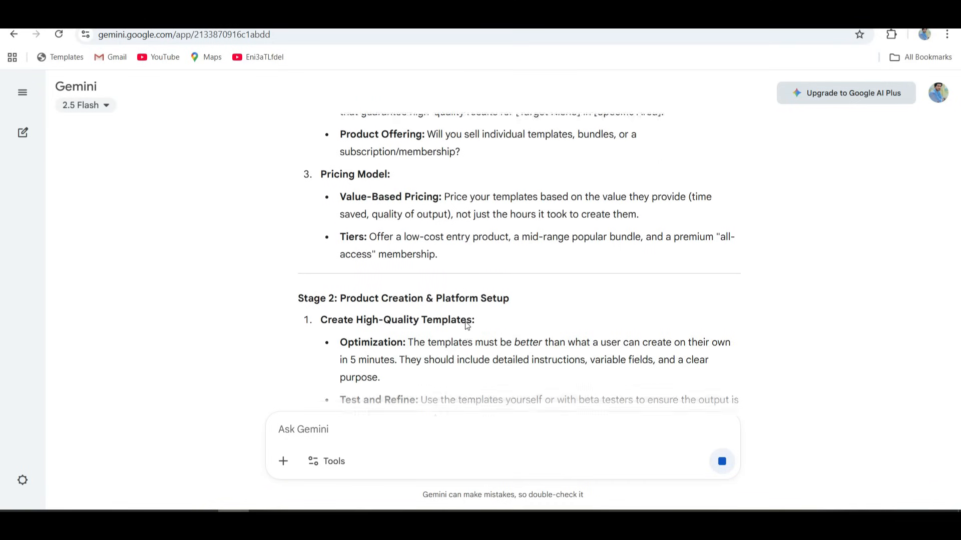
scroll(down, 3)
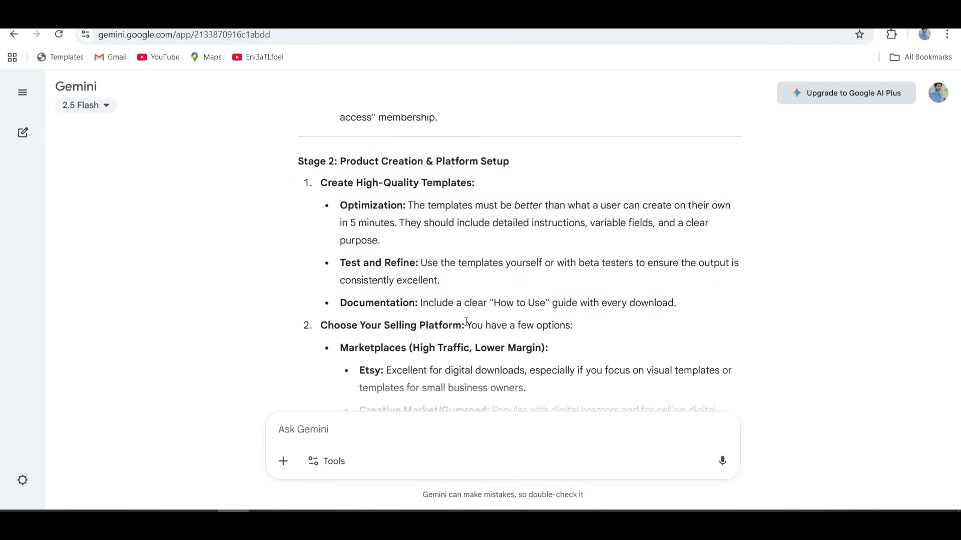
scroll(down, 3)
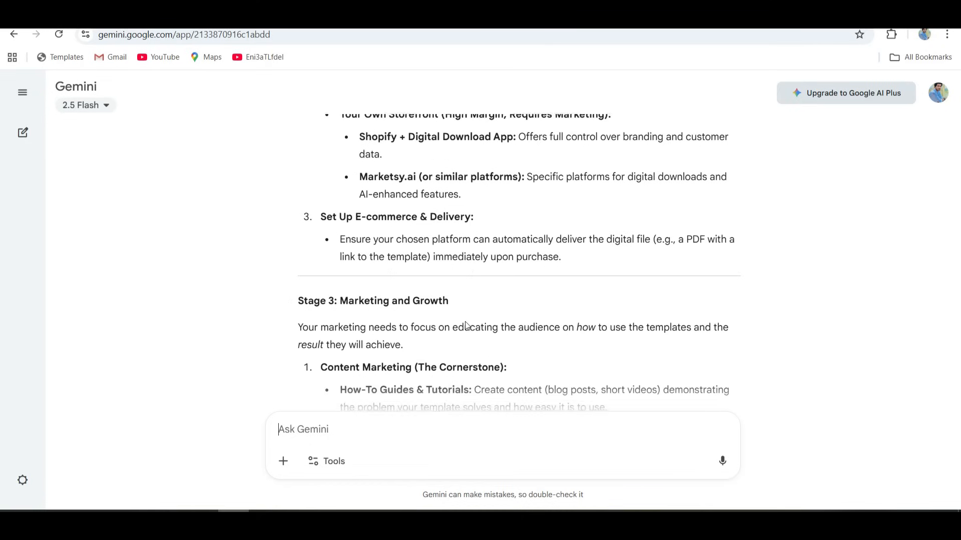
scroll(down, 3)
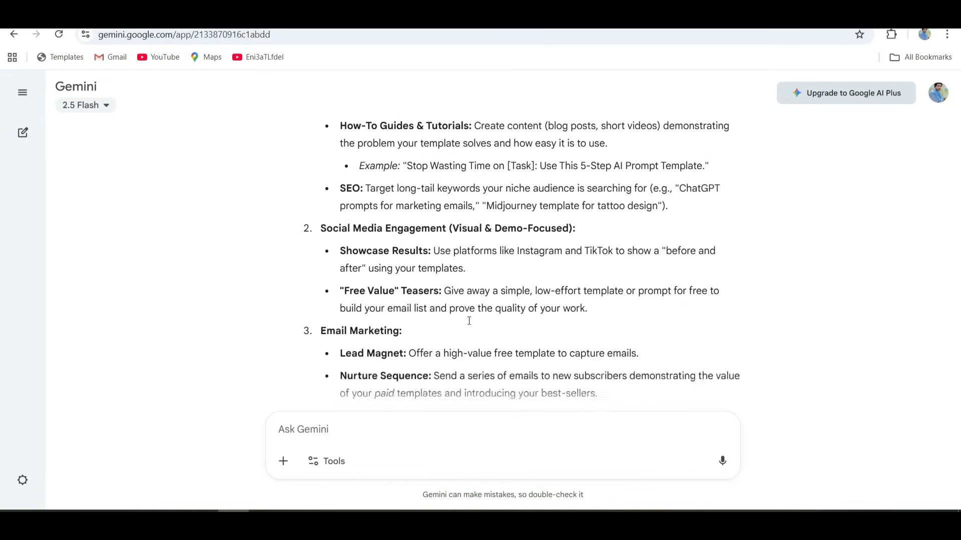
scroll(down, 3)
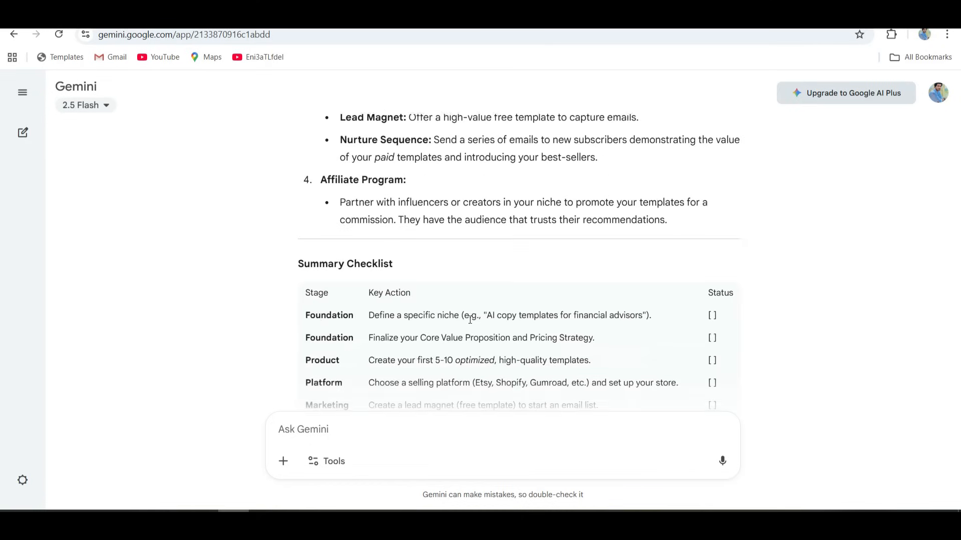
scroll(down, 3)
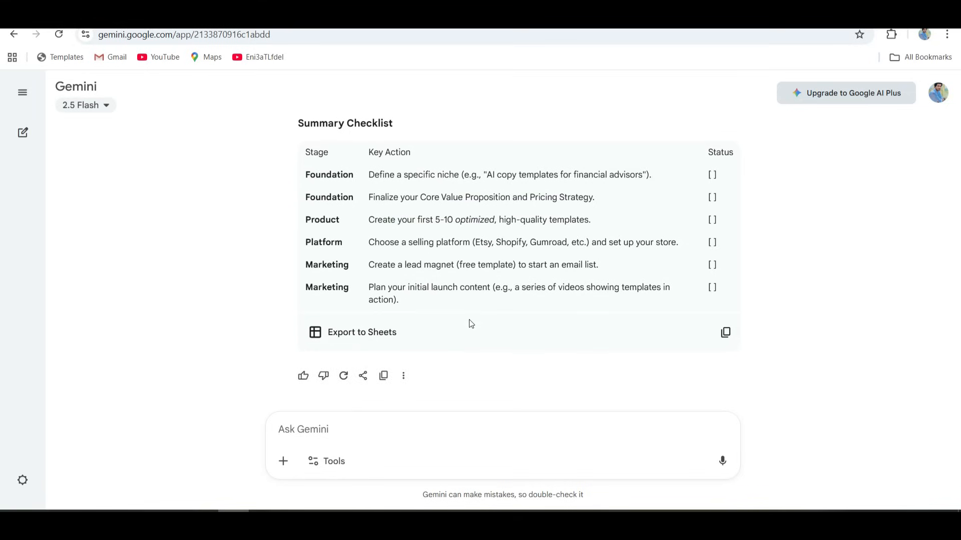
click(302, 429)
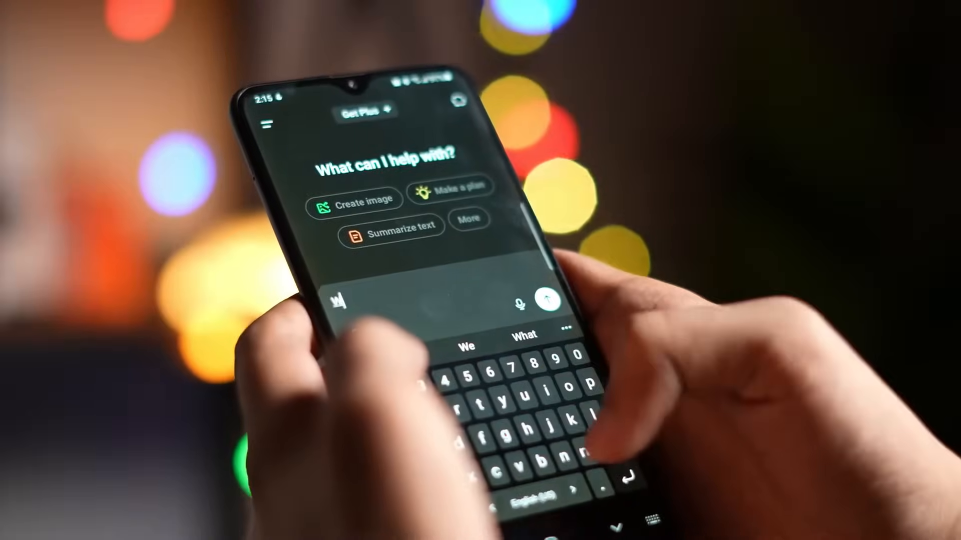
text(What)
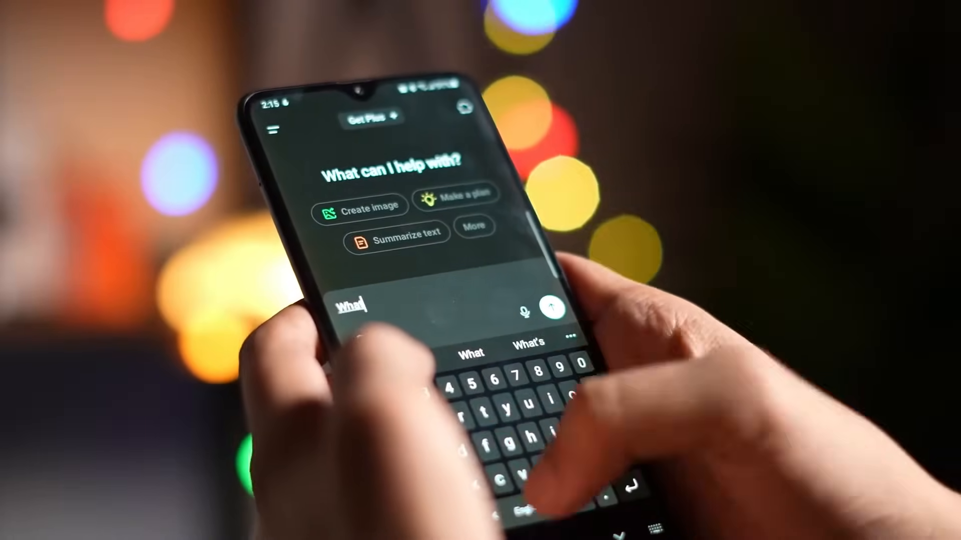